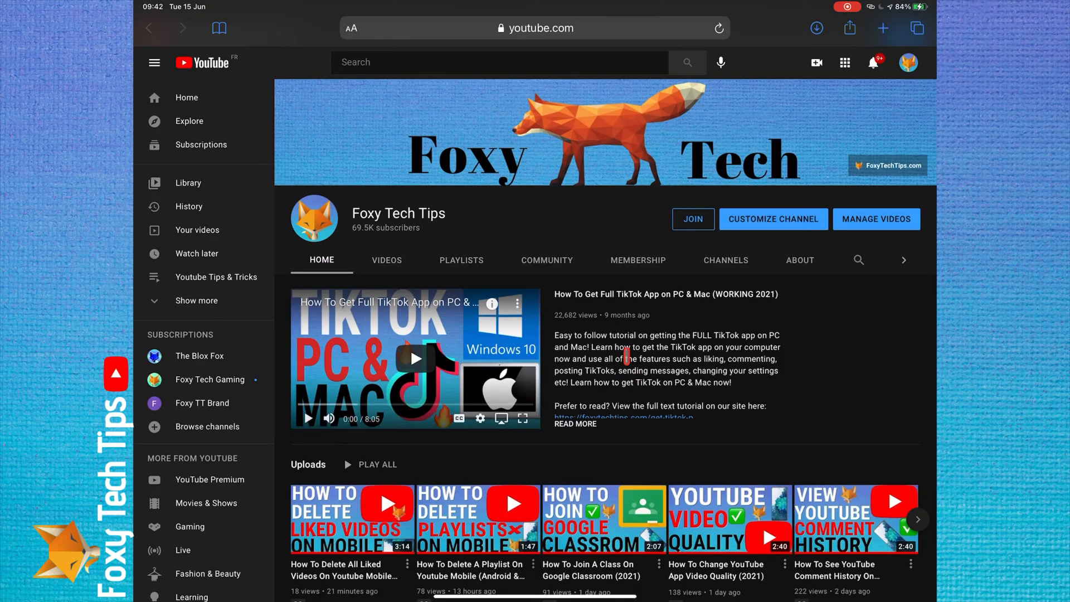
Step: Return to the home screen, launch Settings and navigate to the Mail settings page
scroll(down, 3)
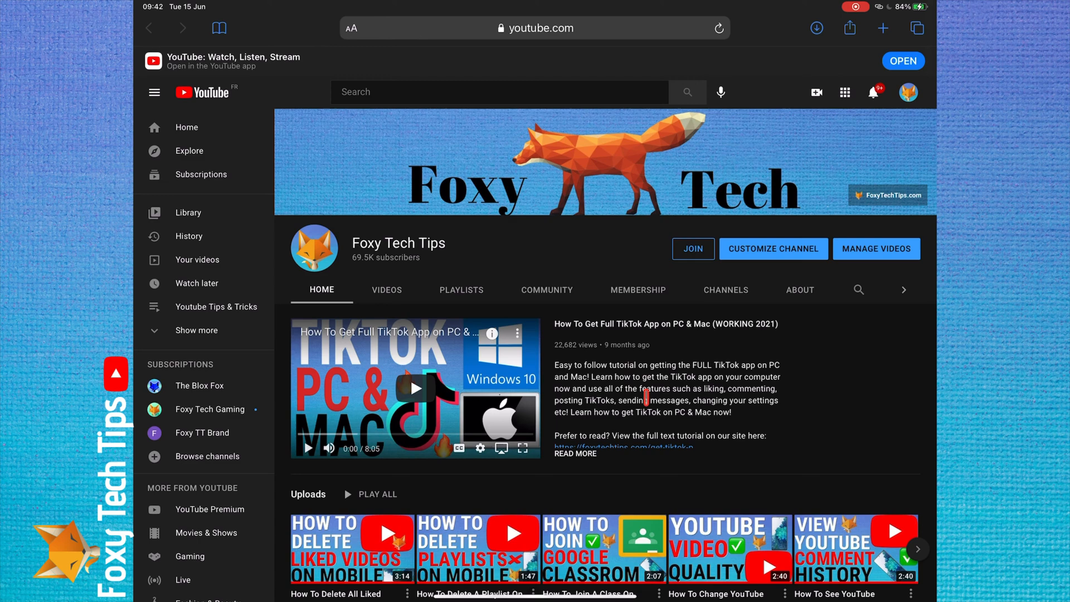
scroll(down, 3)
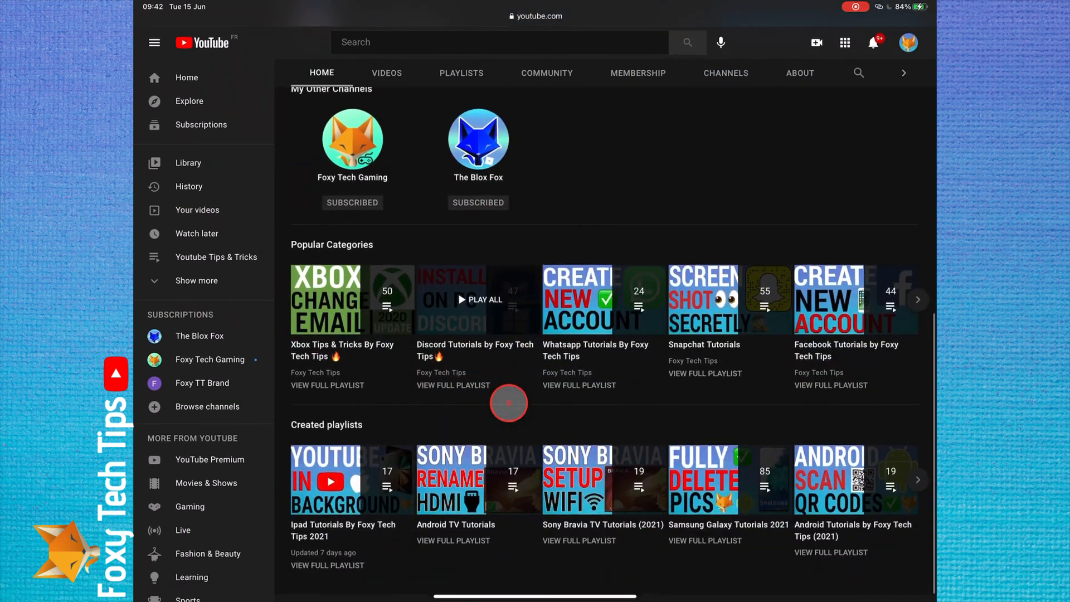
scroll(up, 3)
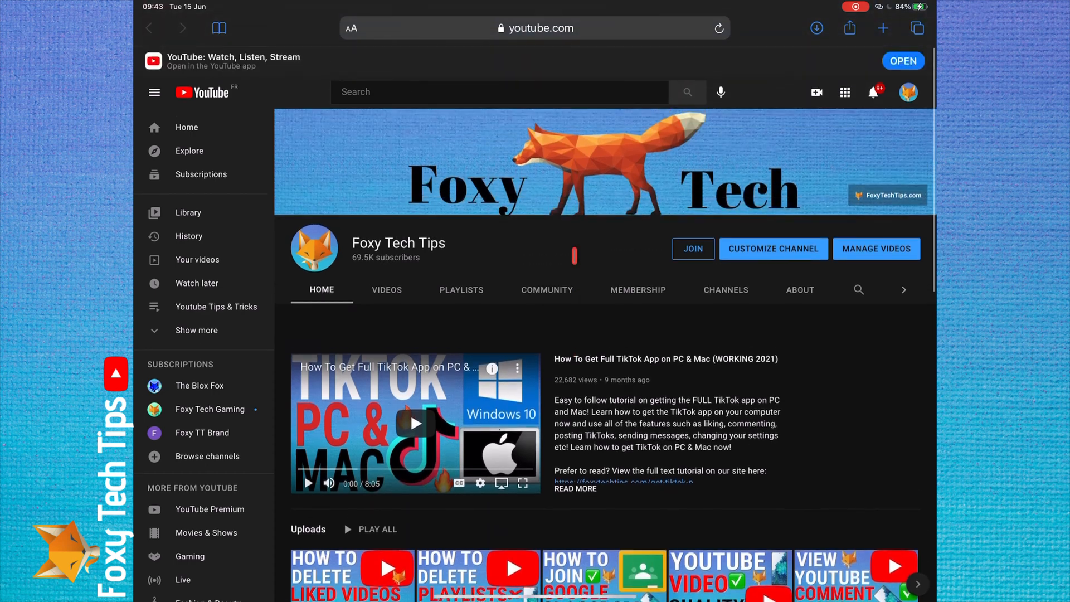
key(home)
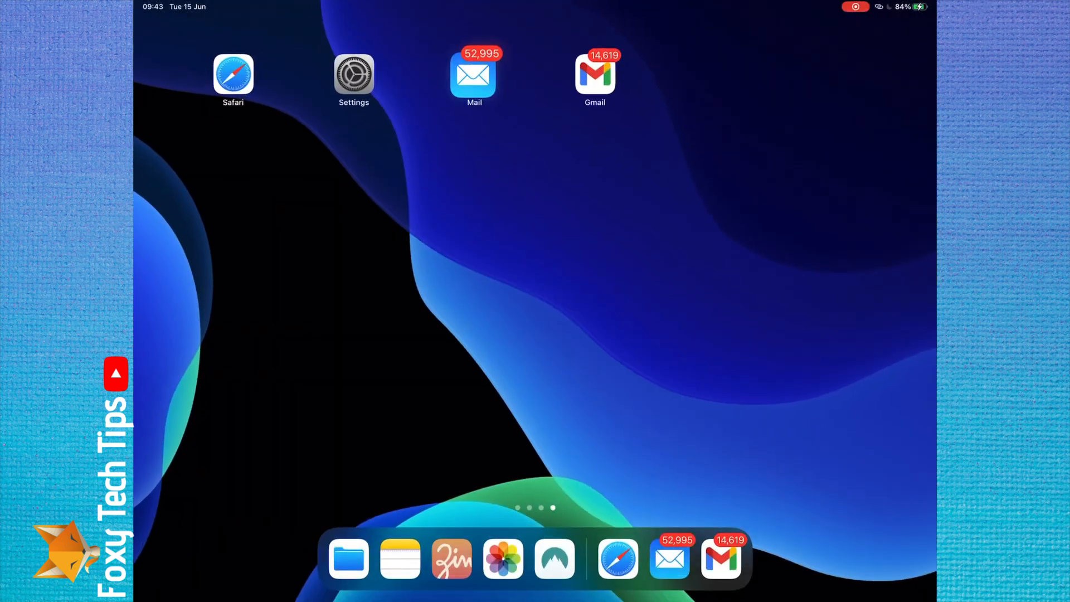
click(353, 74)
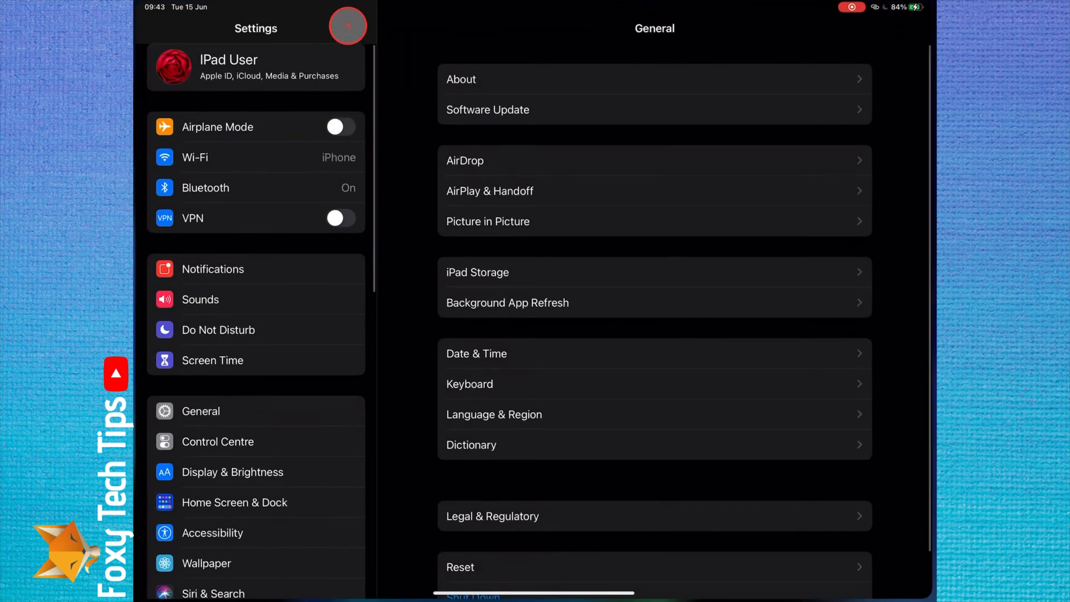
scroll(down, 3)
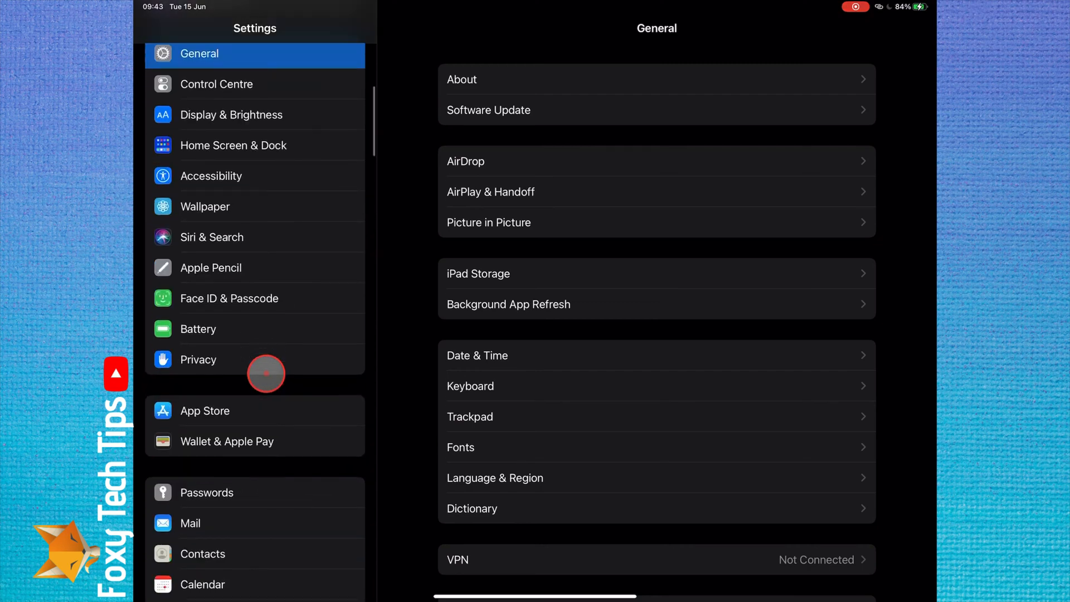
scroll(down, 3)
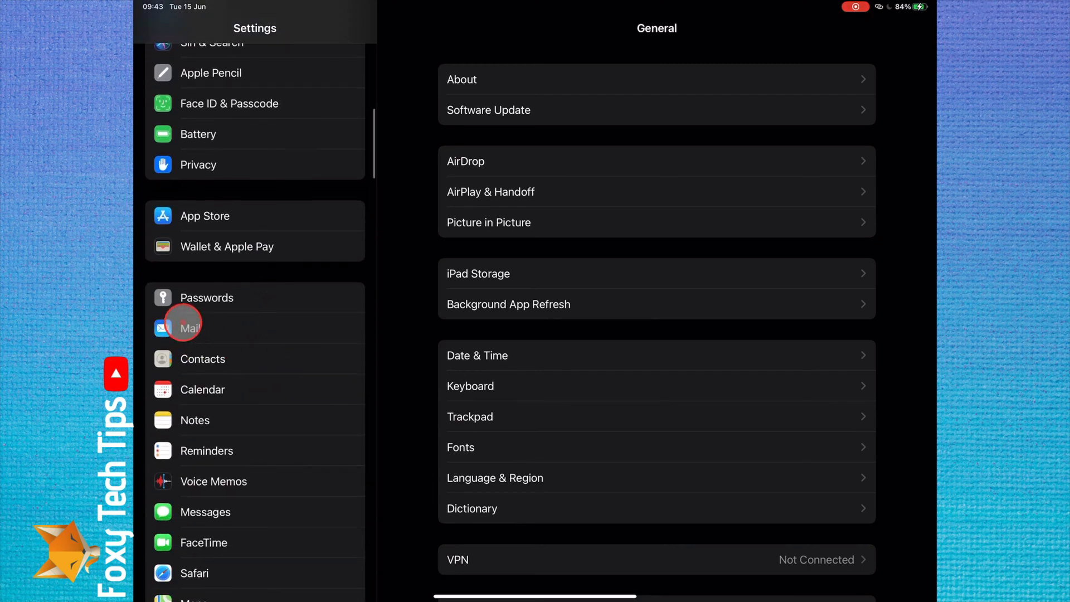
click(198, 328)
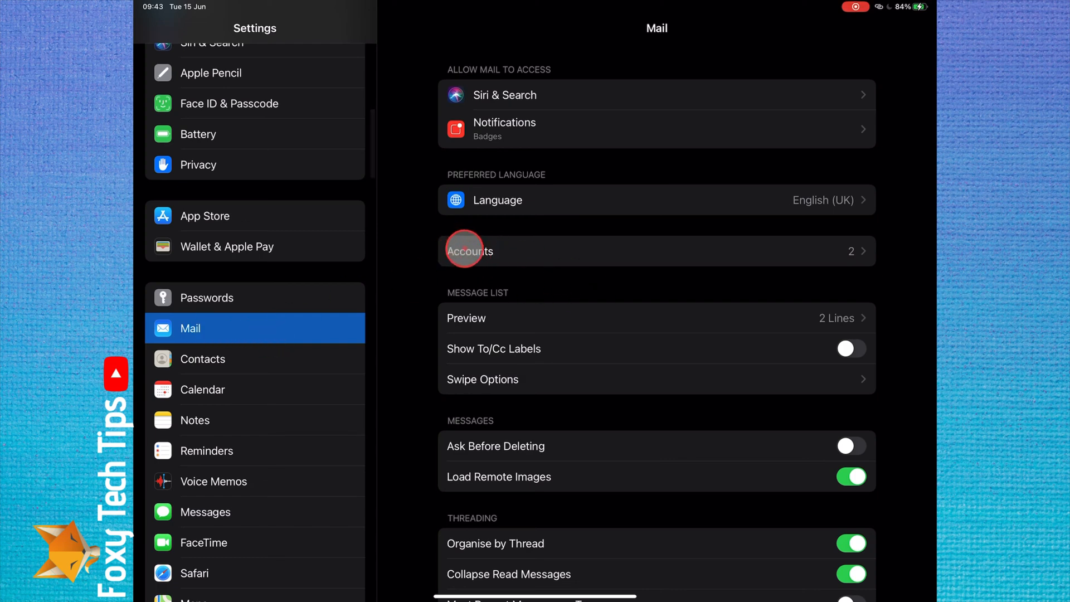
Step: Under Accounts, add a new account and choose Google as the account type
click(469, 250)
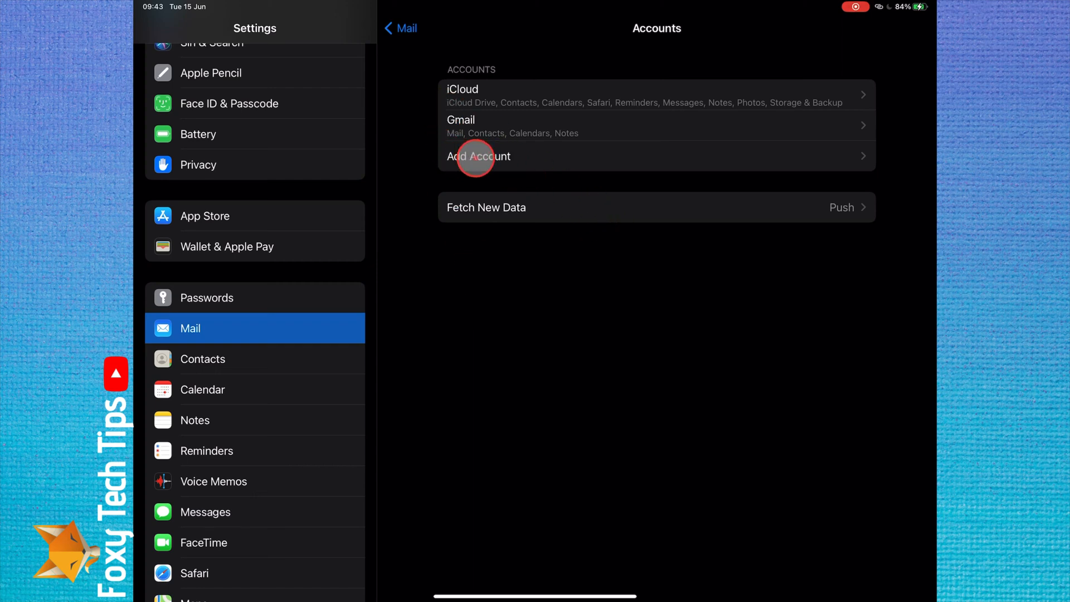
click(478, 155)
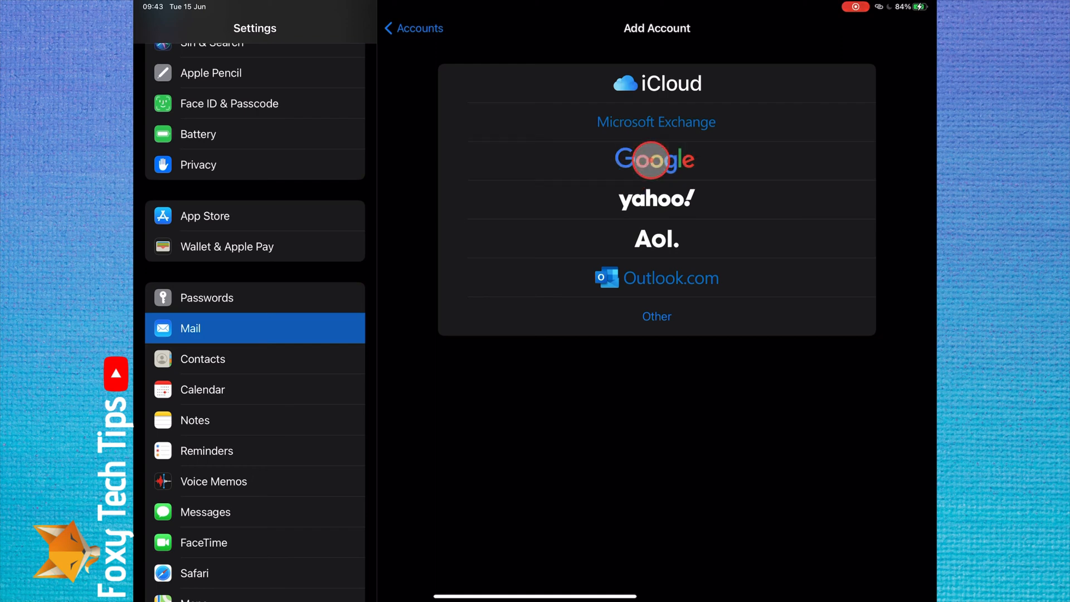
click(654, 160)
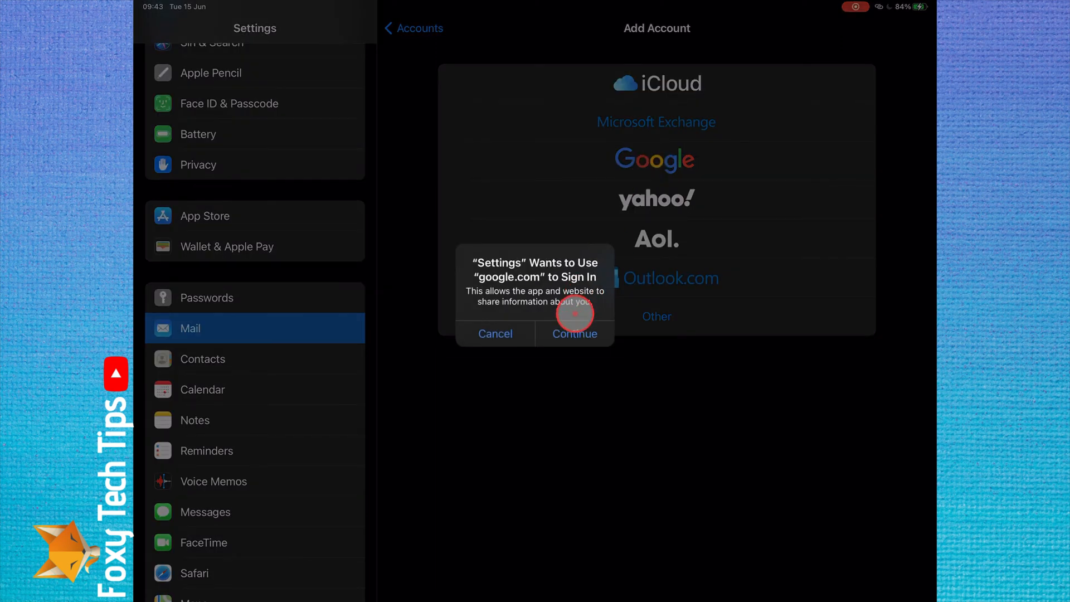
Step: Allow google.com sign-in, enter the Gmail address in the email field, then return home
click(574, 334)
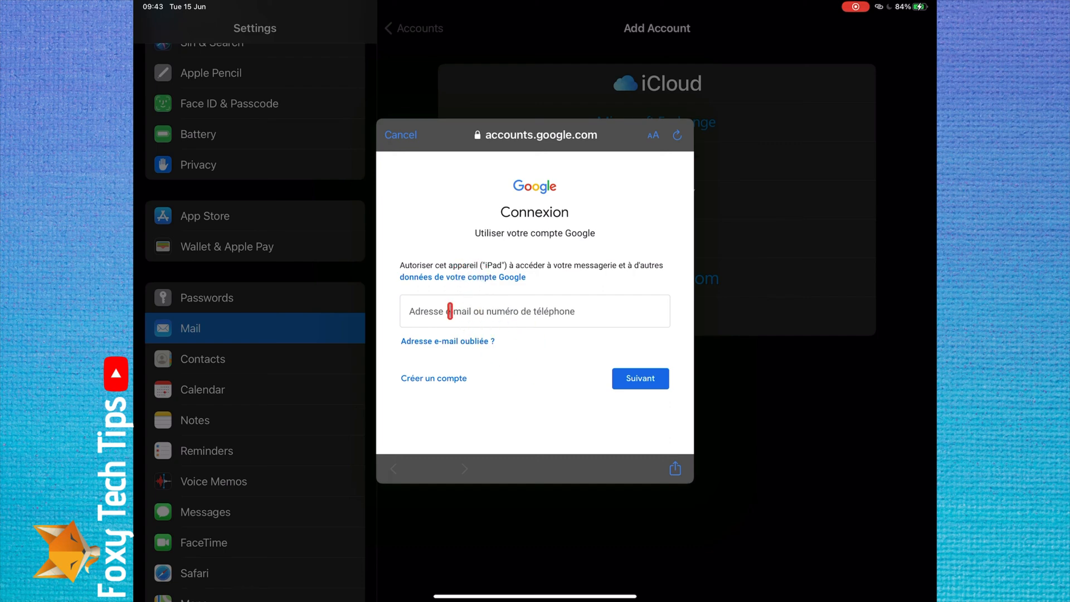
text(yourgoogleaccoun)
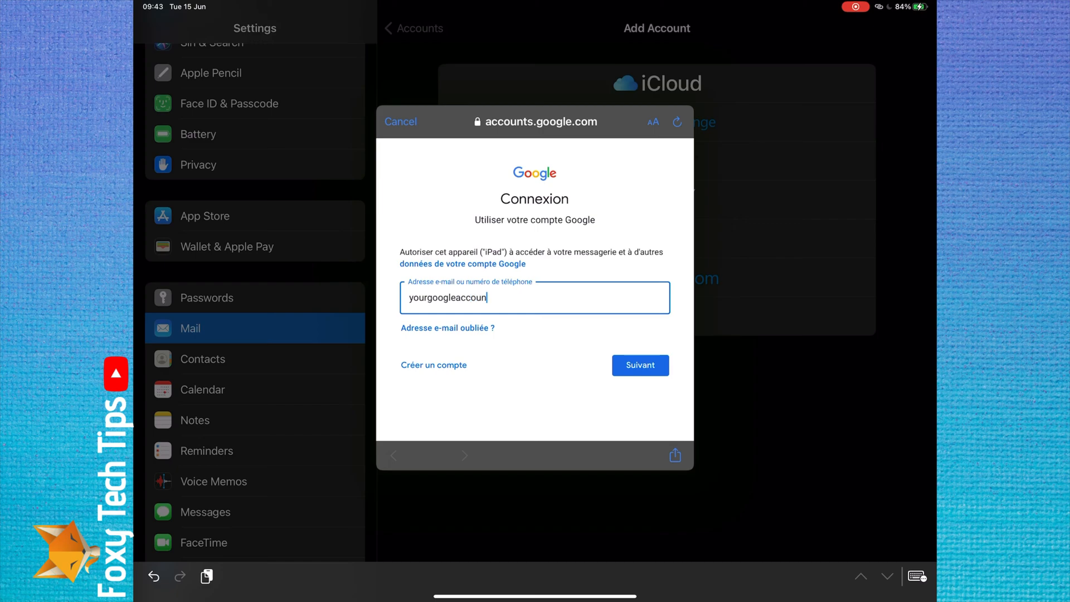
text(t@gmail)
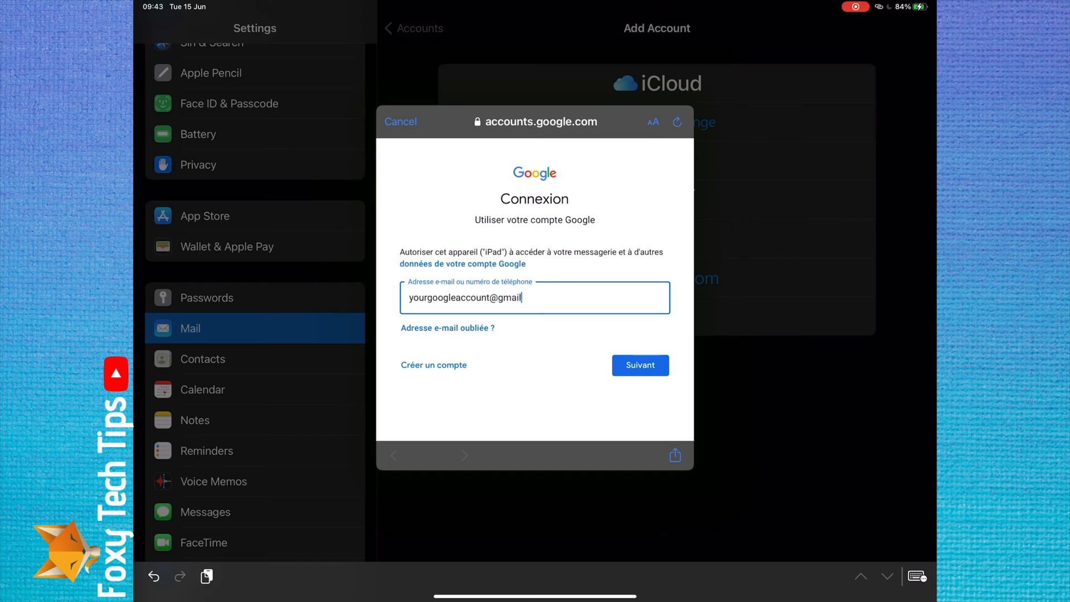
key(home)
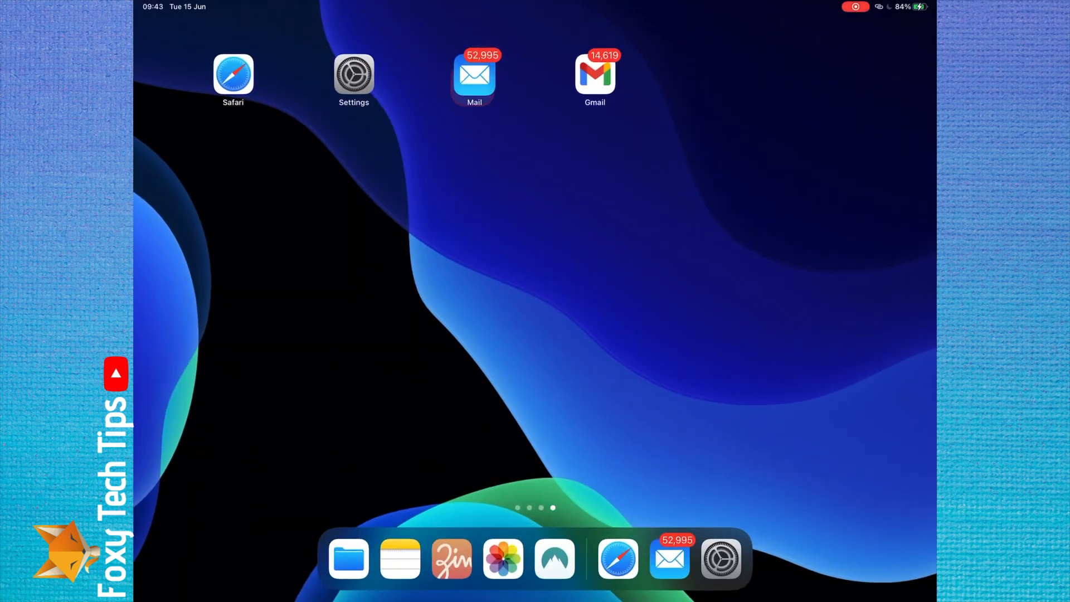
Step: Launch Gmail and start adding another account from the account switcher
click(648, 148)
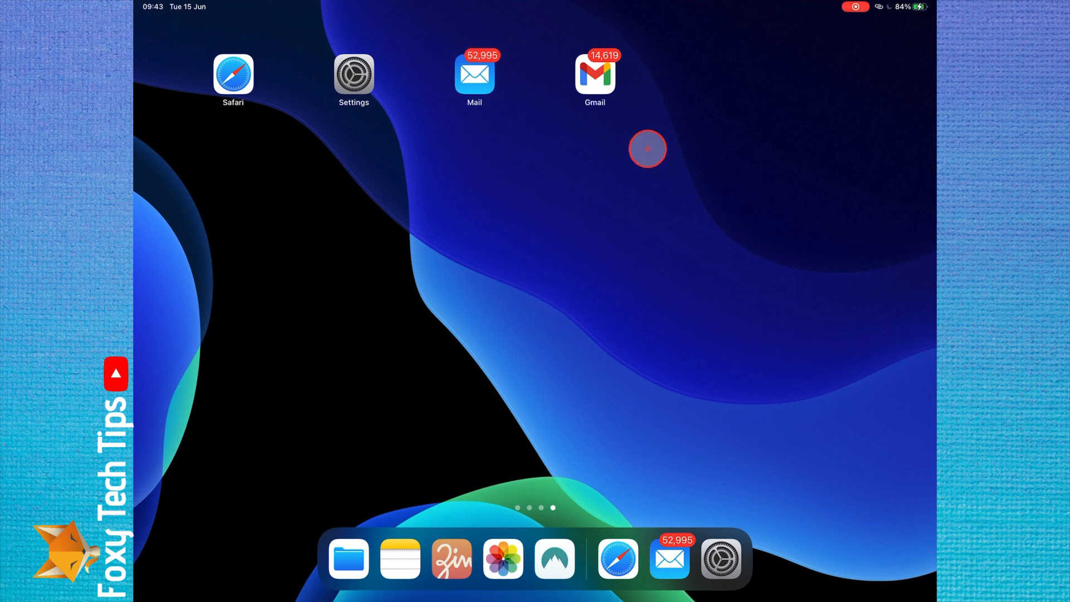
click(595, 73)
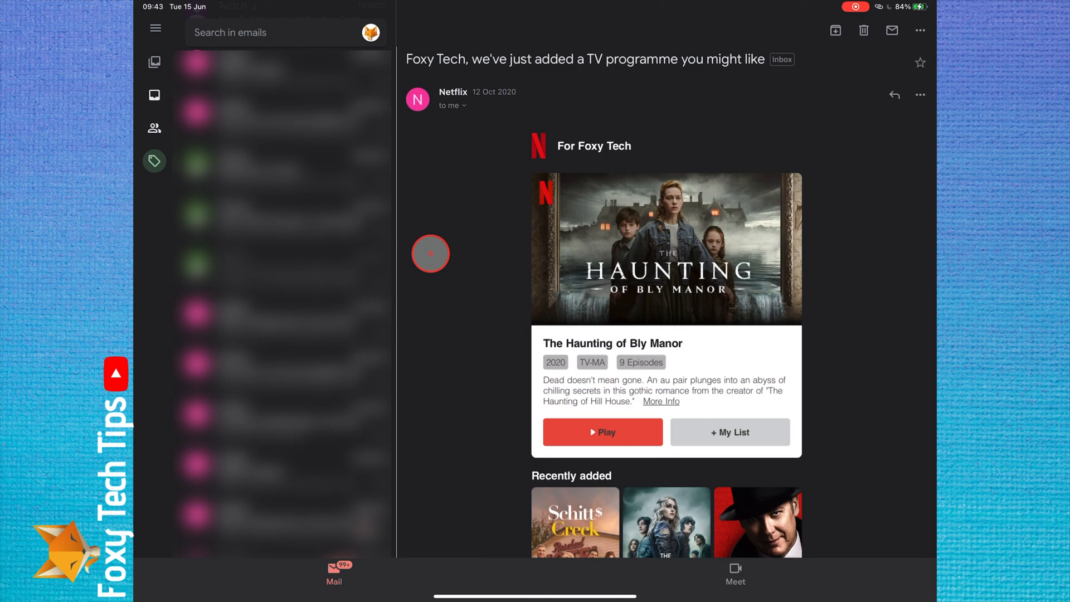
click(371, 33)
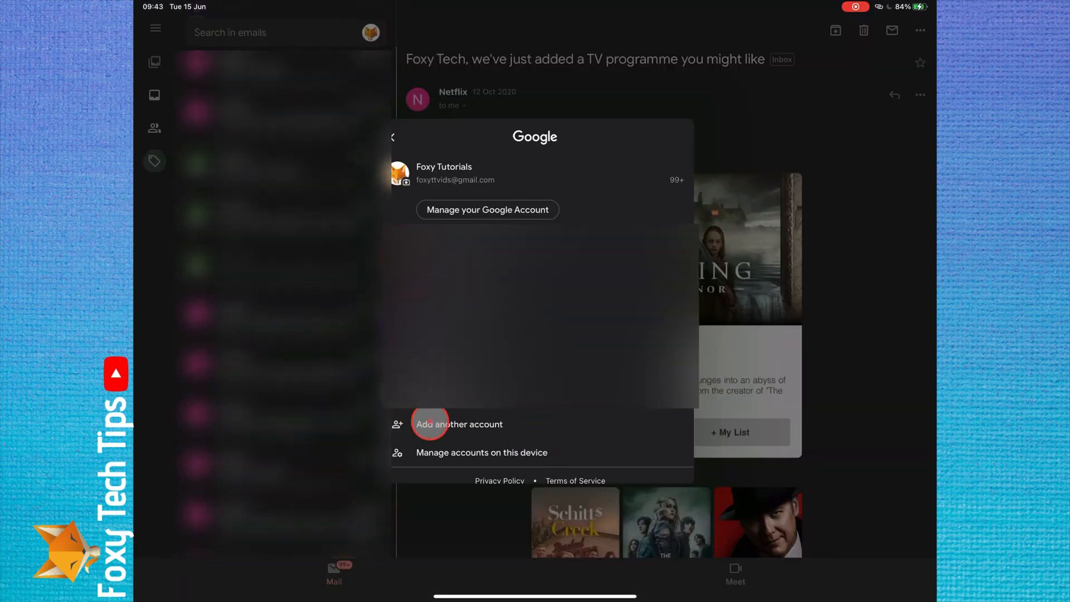
click(458, 424)
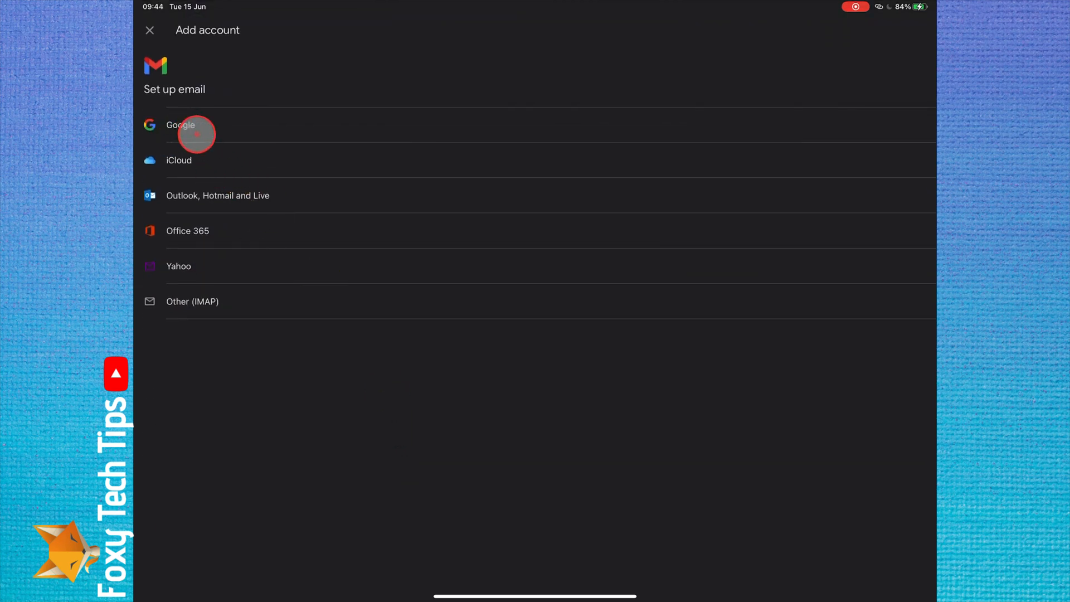
Step: Pick Google as the provider and allow google.com sign-in to reach the email entry page
click(196, 125)
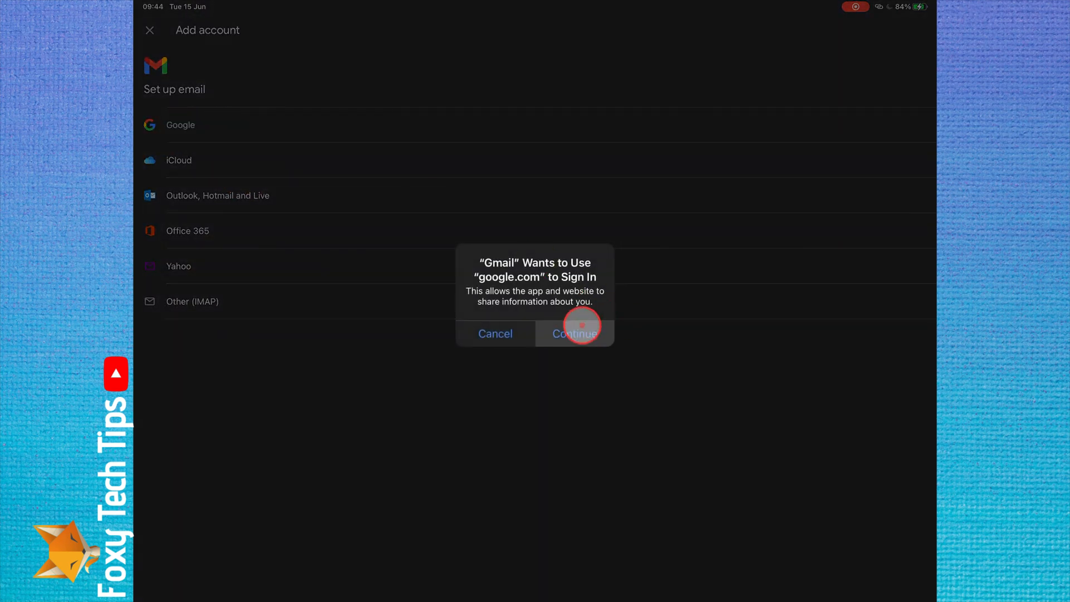
click(574, 334)
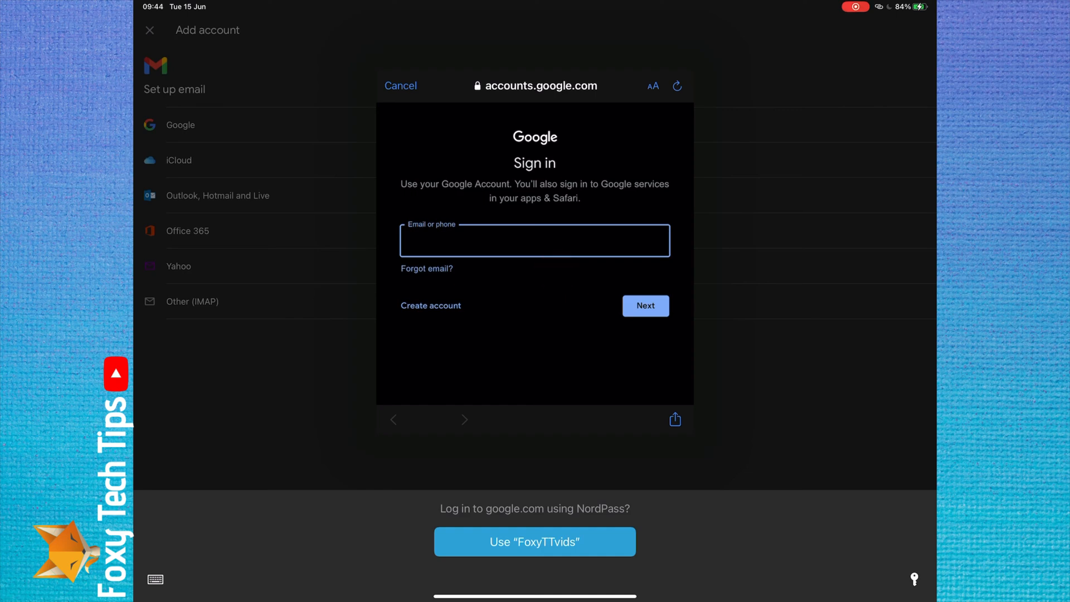
click(575, 352)
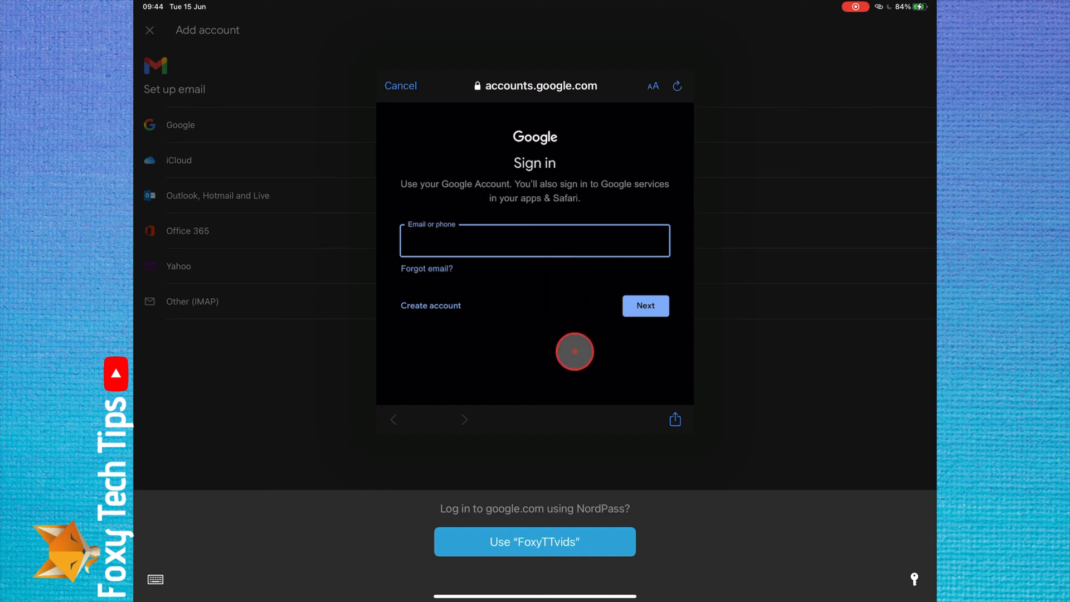
mouse_move(542, 331)
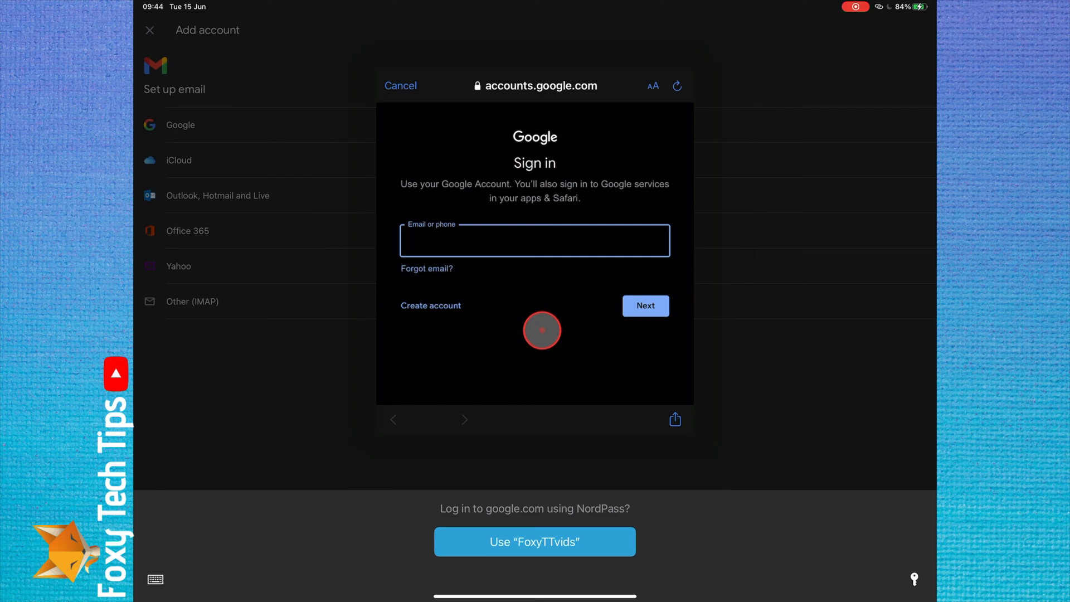